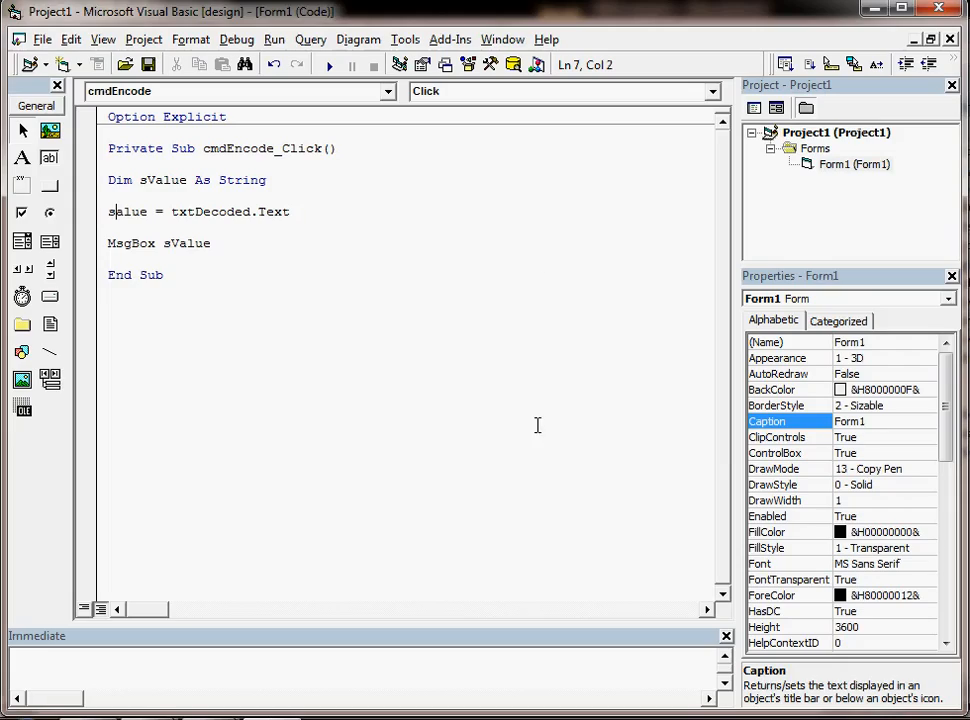
Step: Compare sValue with misspelled salue, then run and click Encode to raise the compile error
double_click(161, 179)
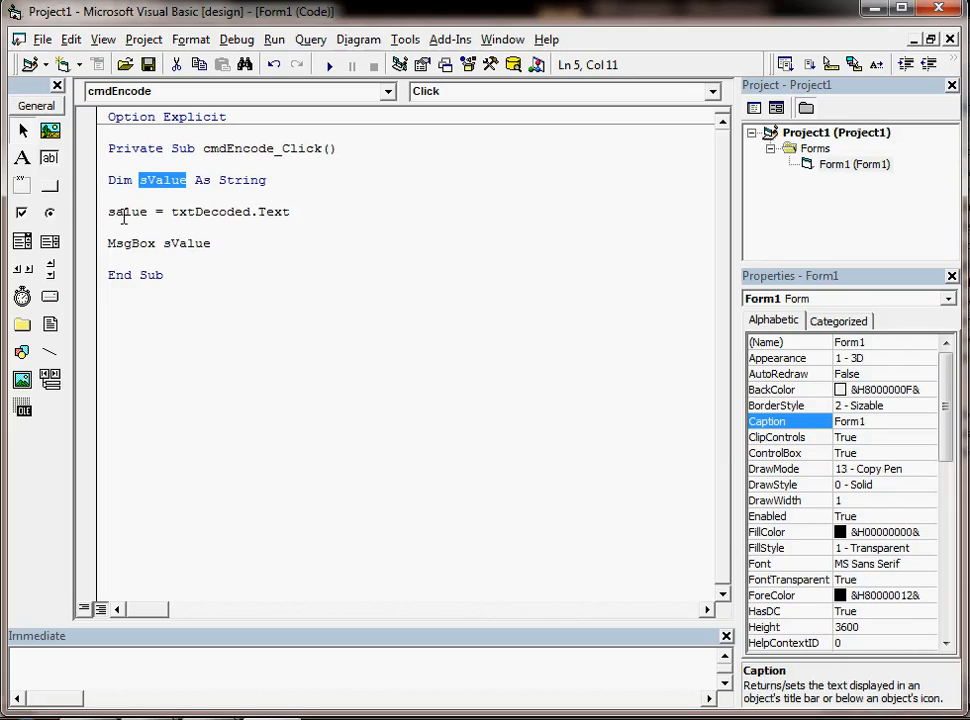
double_click(127, 211)
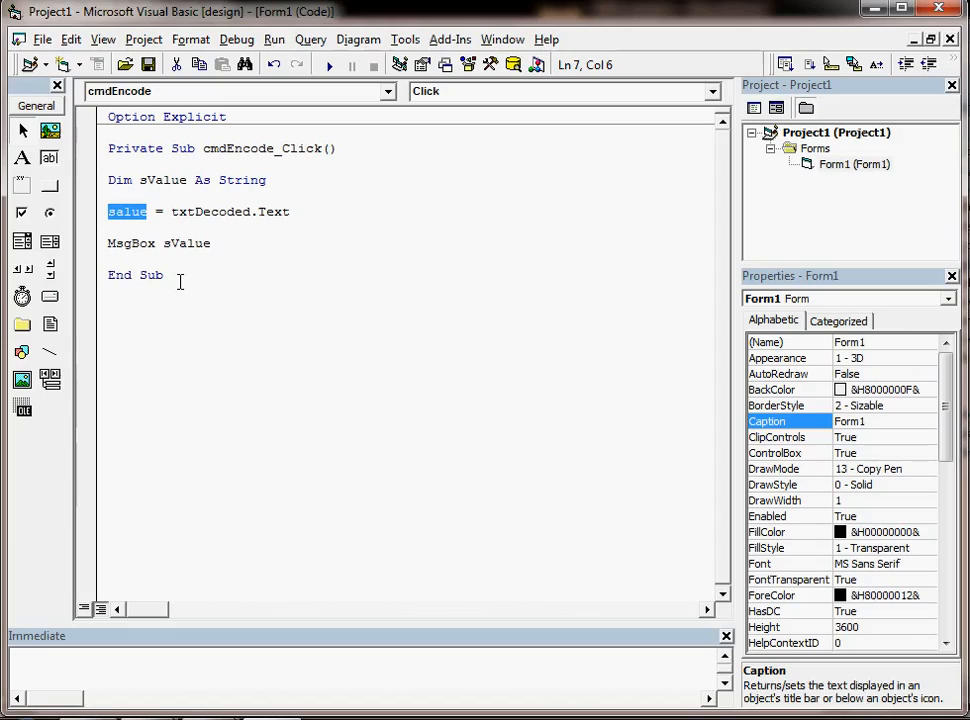
mouse_move(198, 297)
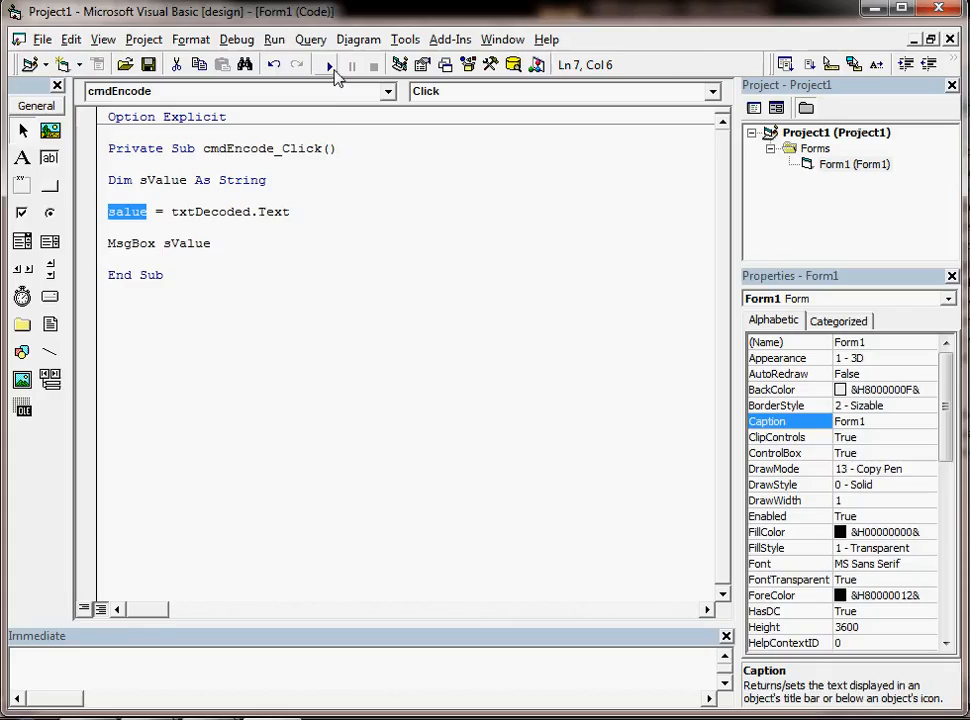
click(328, 64)
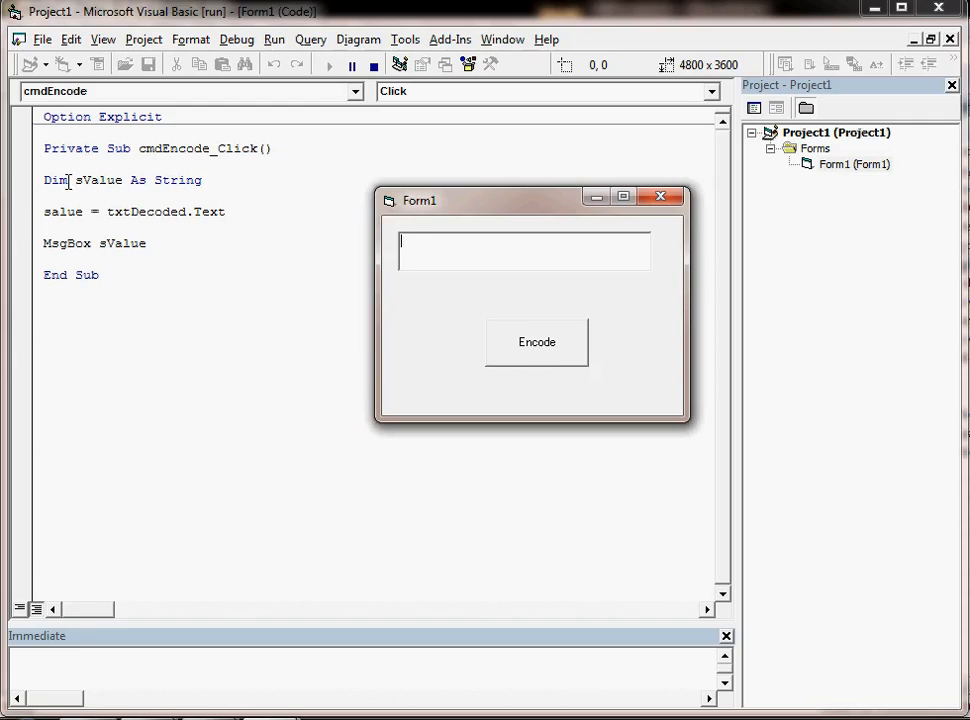
click(536, 342)
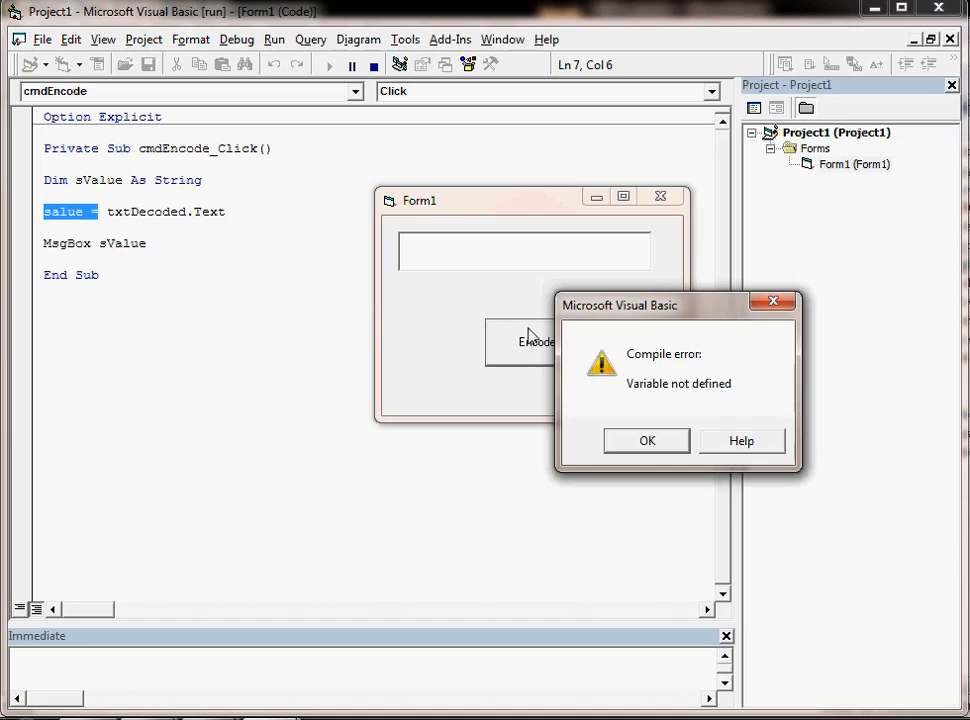
mouse_move(83, 222)
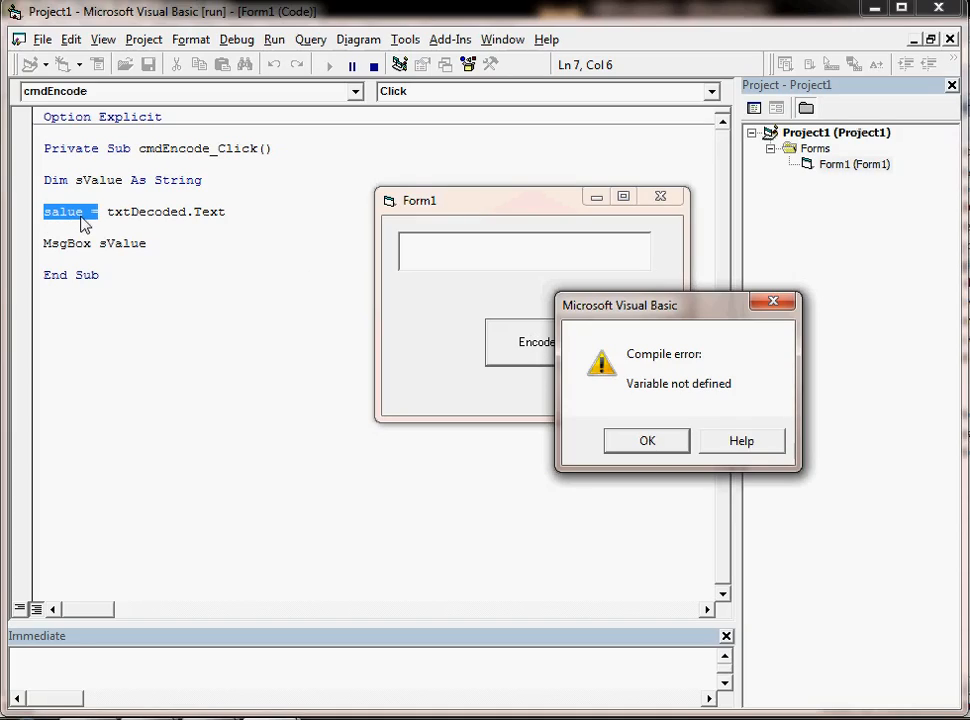
mouse_move(647, 440)
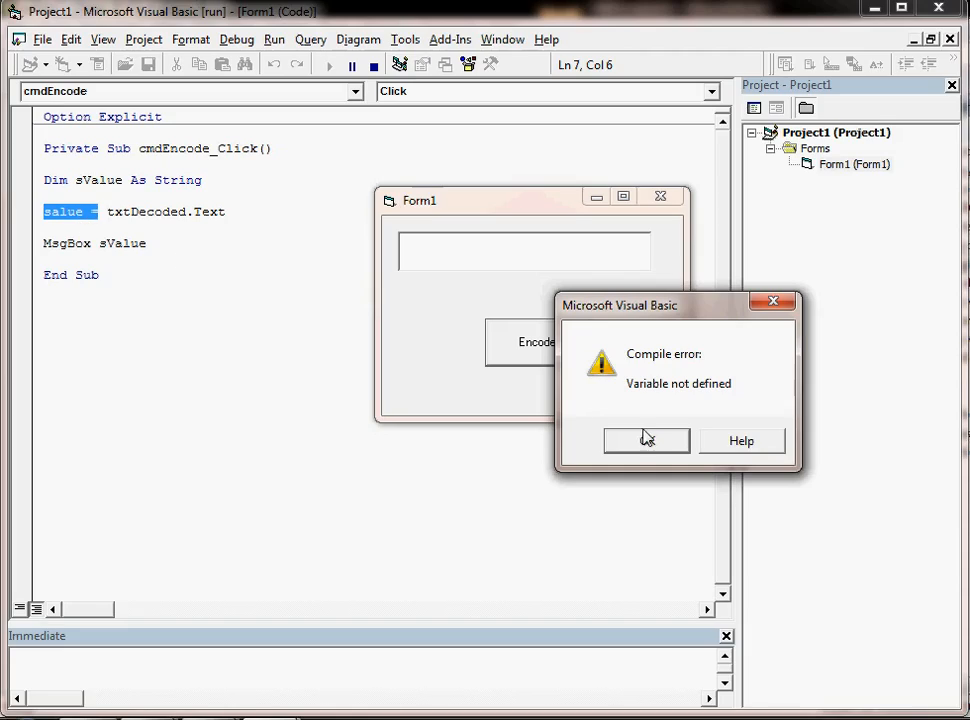
Step: Dismiss the error, fix salue to sValue, clear the empty message box, and close Form1
click(646, 440)
text(V)
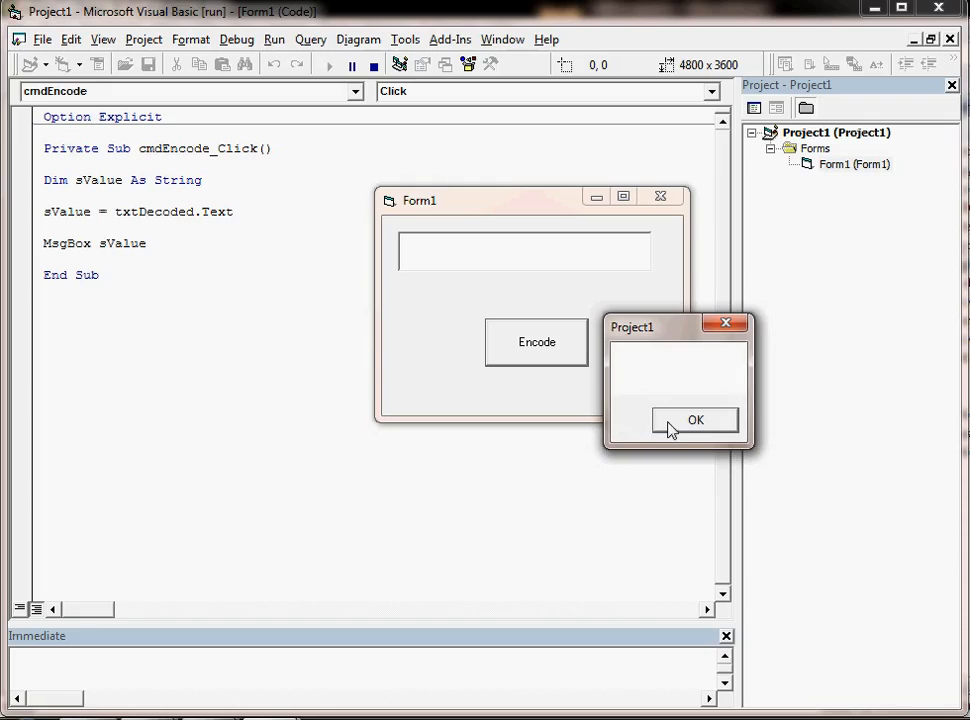
click(695, 419)
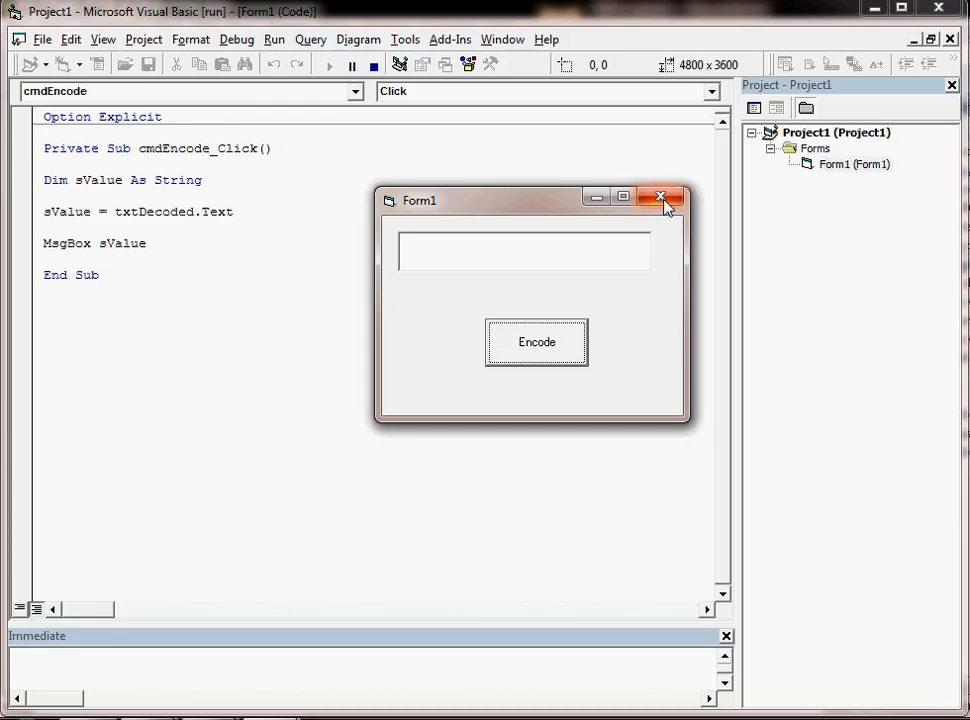
click(660, 196)
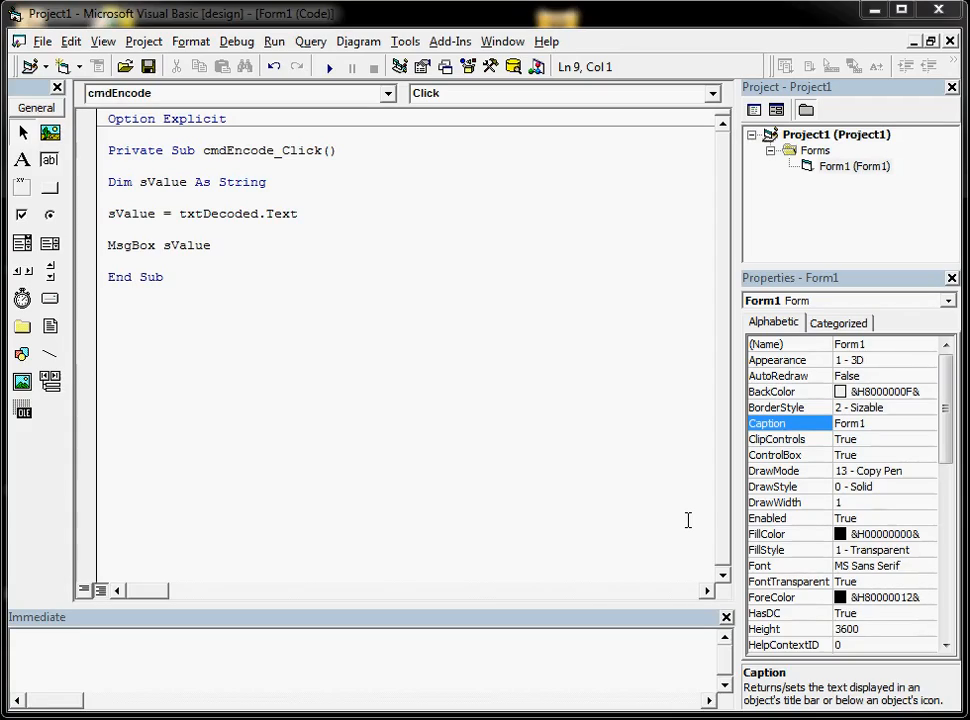
mouse_move(590, 447)
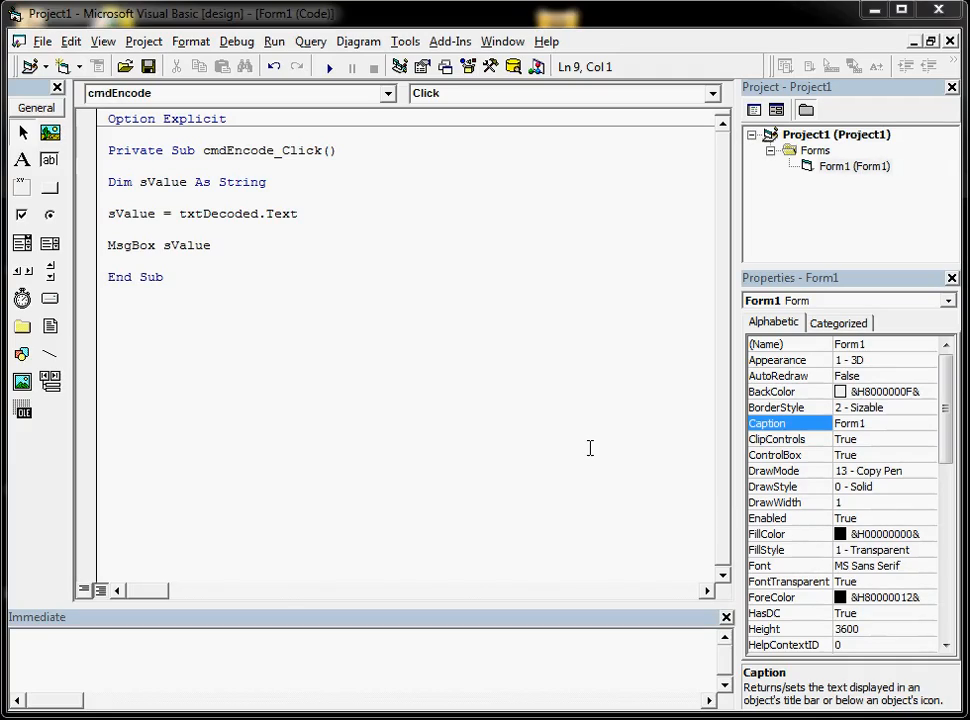
mouse_move(603, 456)
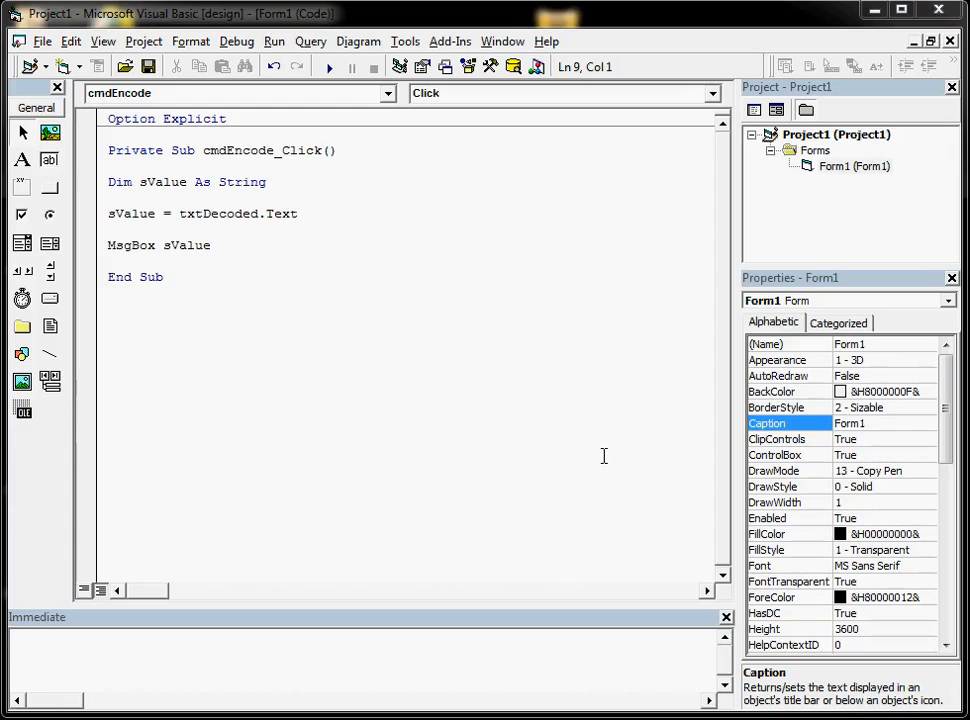
mouse_move(95, 327)
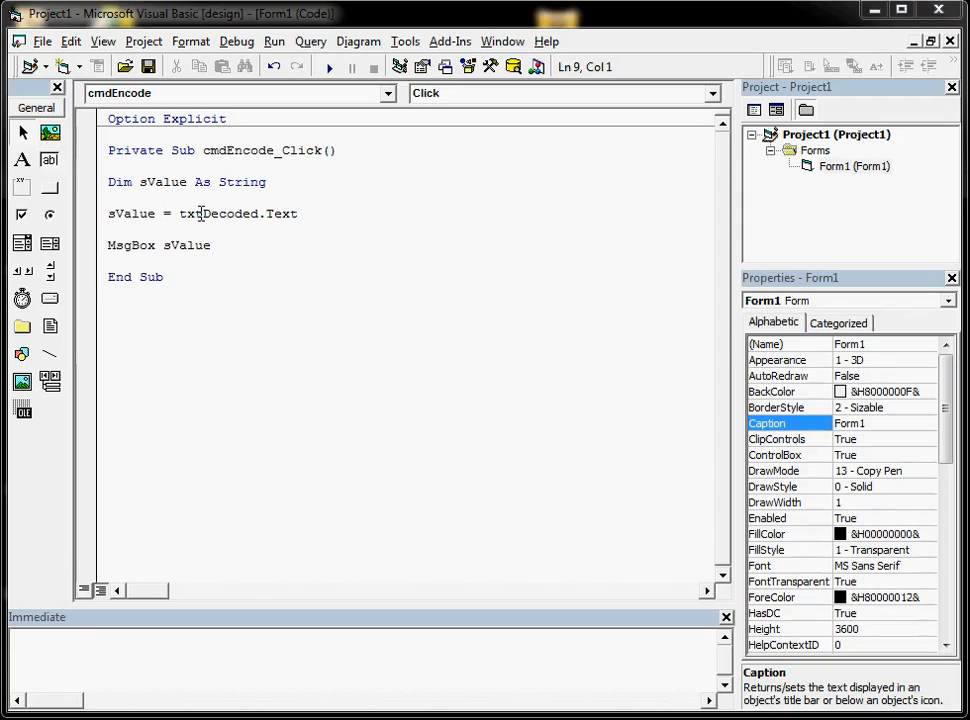
mouse_move(88, 220)
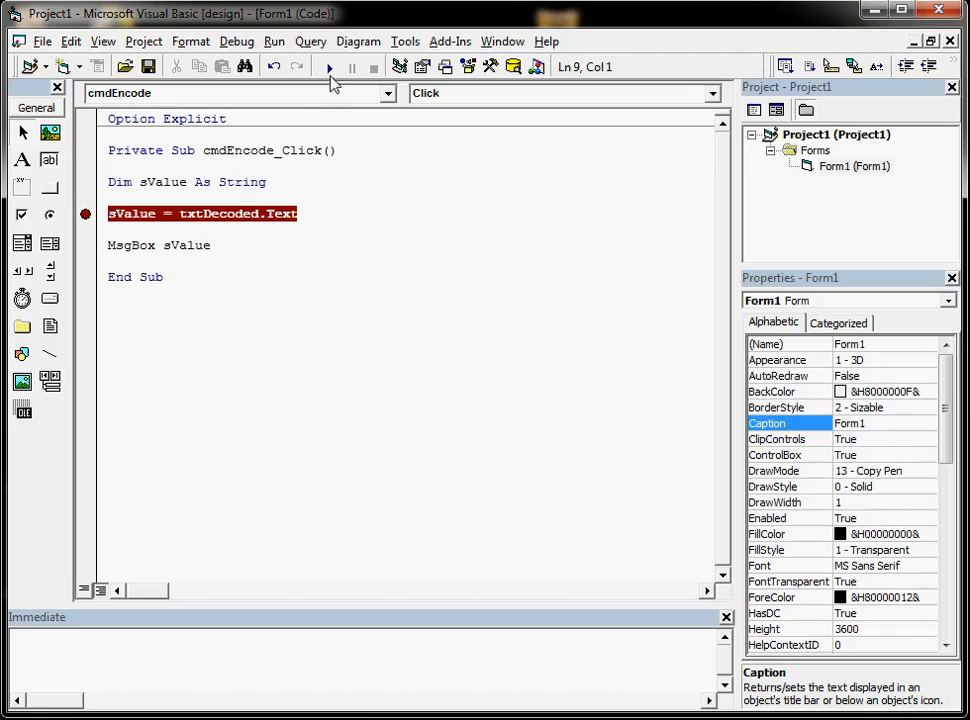
Step: Run the project and click Encode to halt at the sValue breakpoint
click(328, 66)
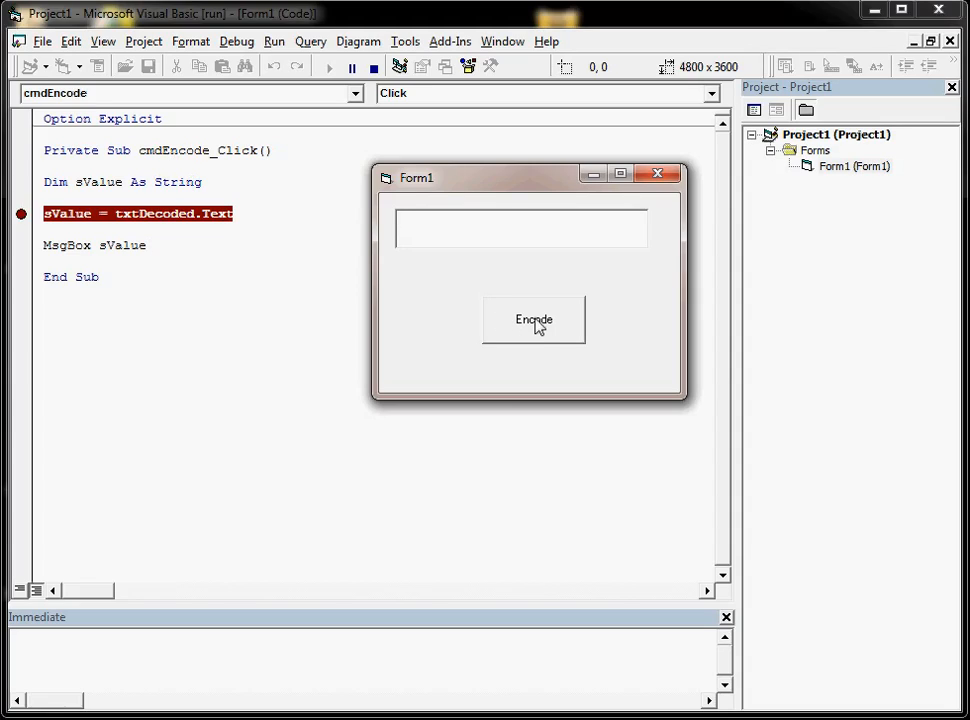
click(533, 320)
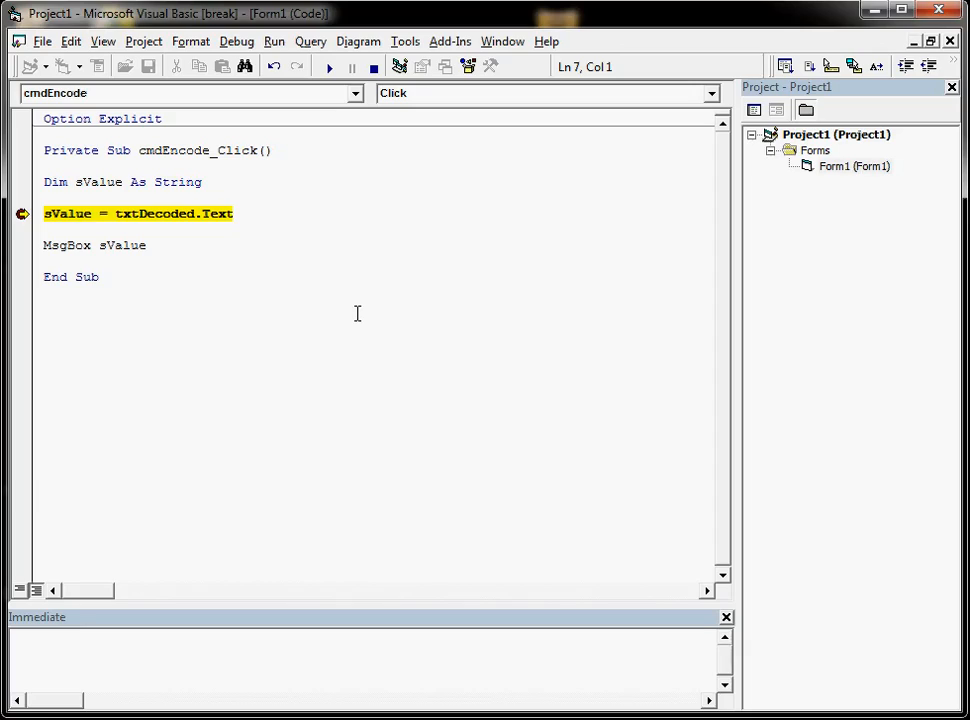
mouse_move(280, 292)
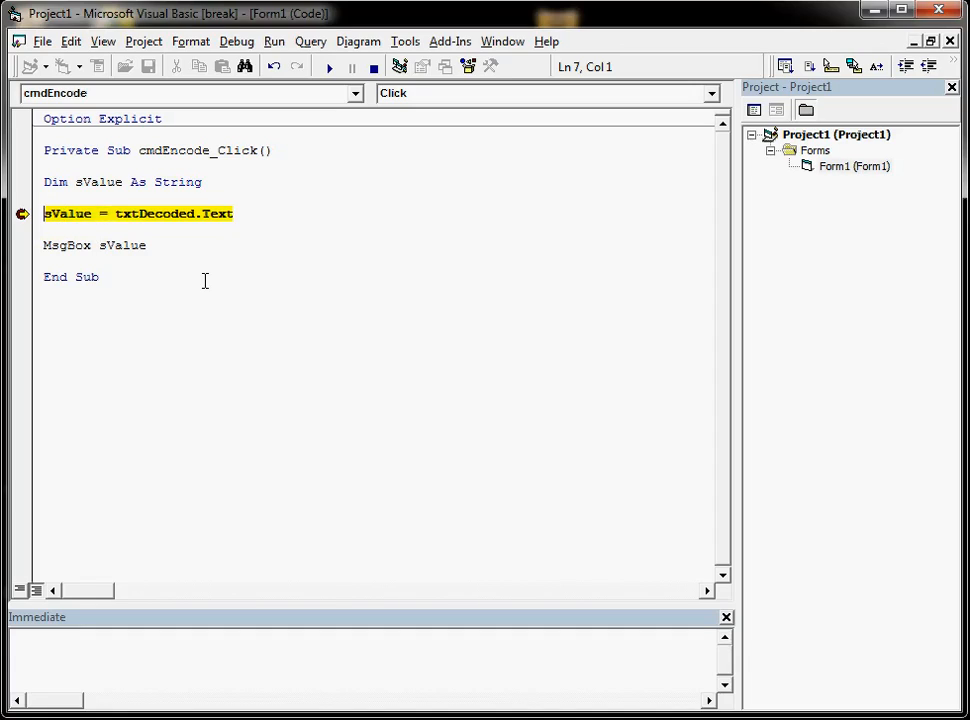
mouse_move(168, 213)
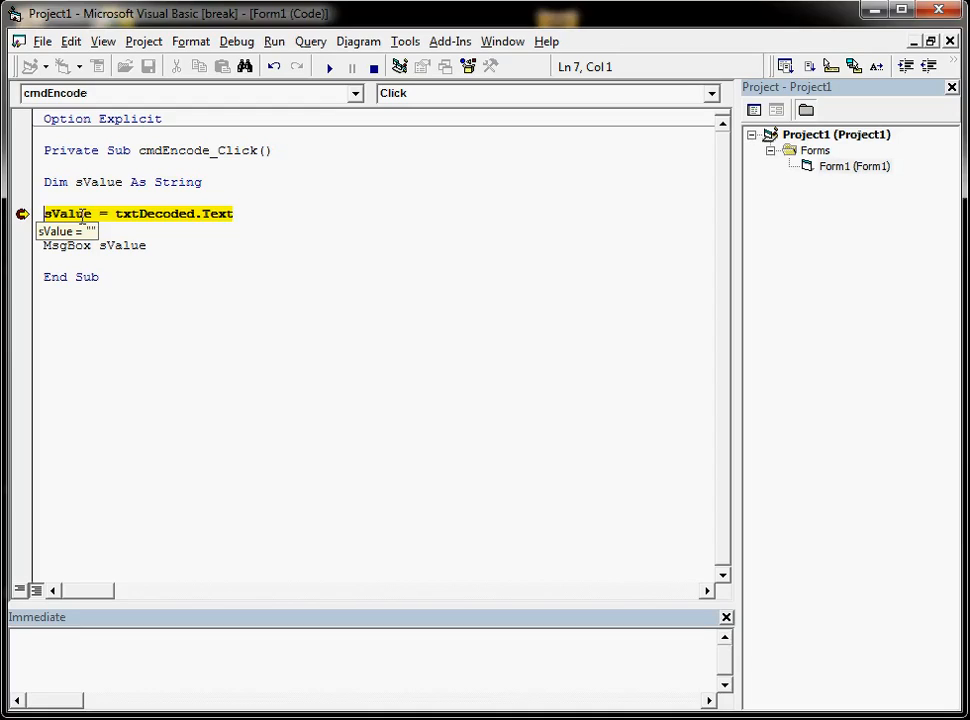
mouse_move(312, 256)
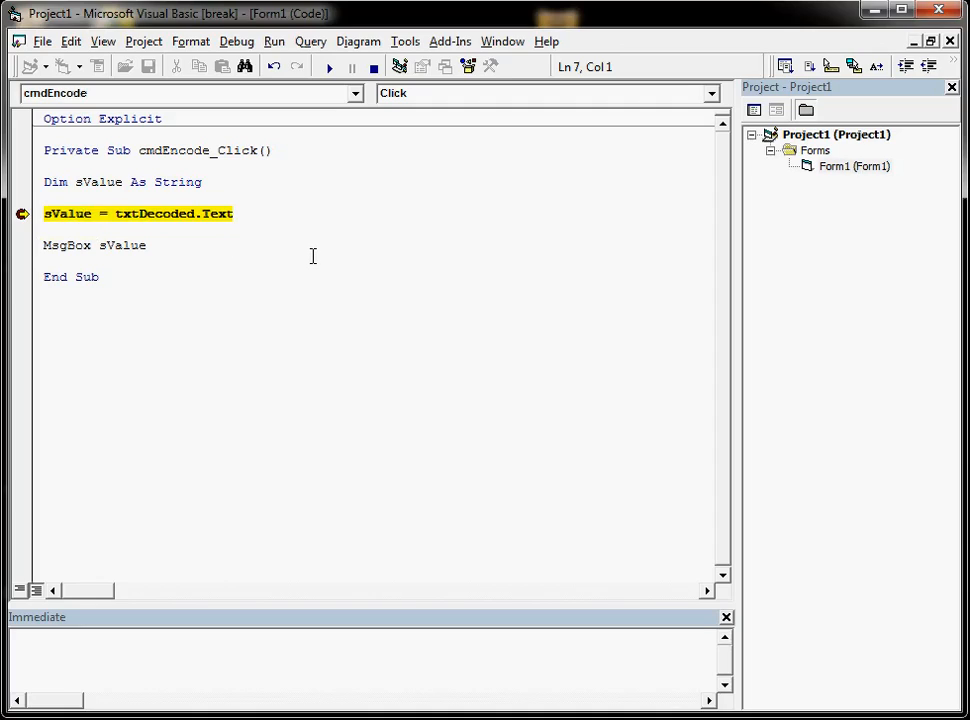
Step: Step over MsgBox sValue with F8 and dismiss the empty message box
key(F8)
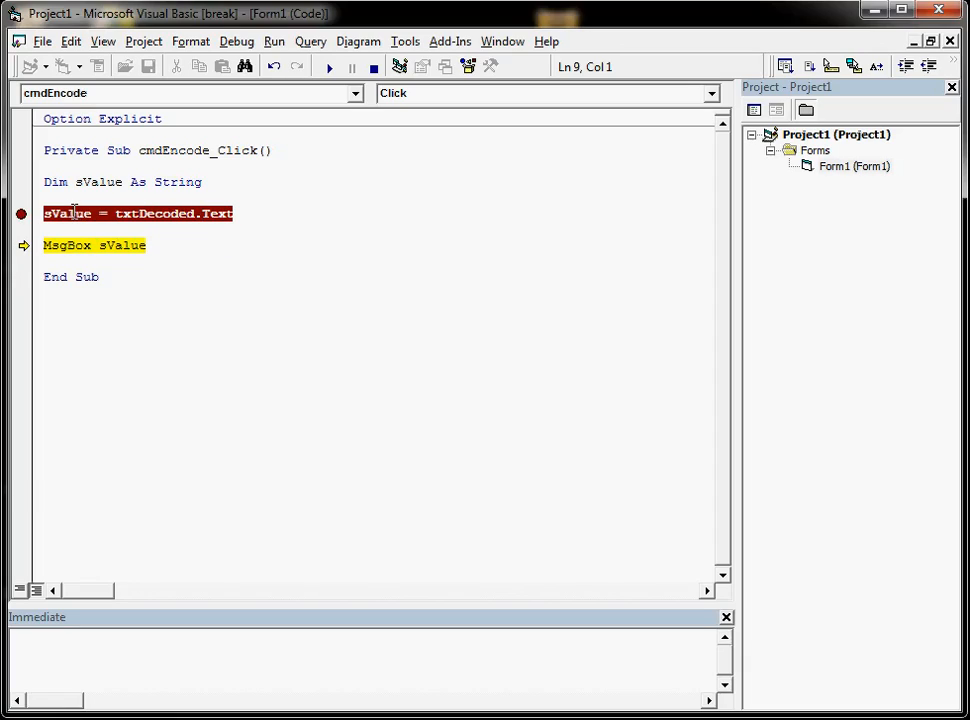
mouse_move(70, 213)
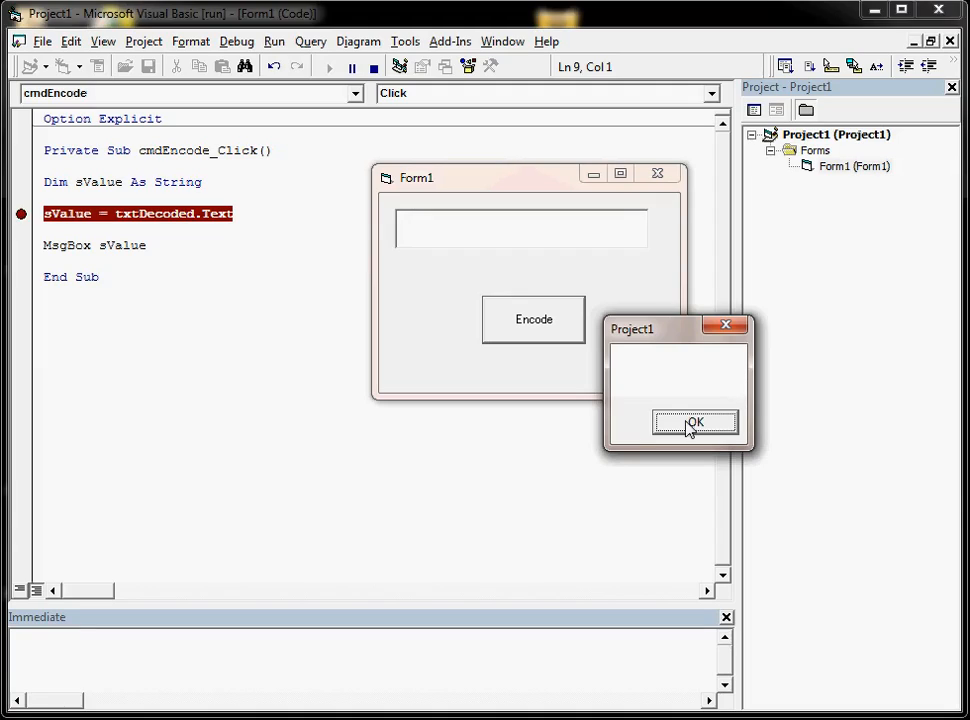
click(695, 421)
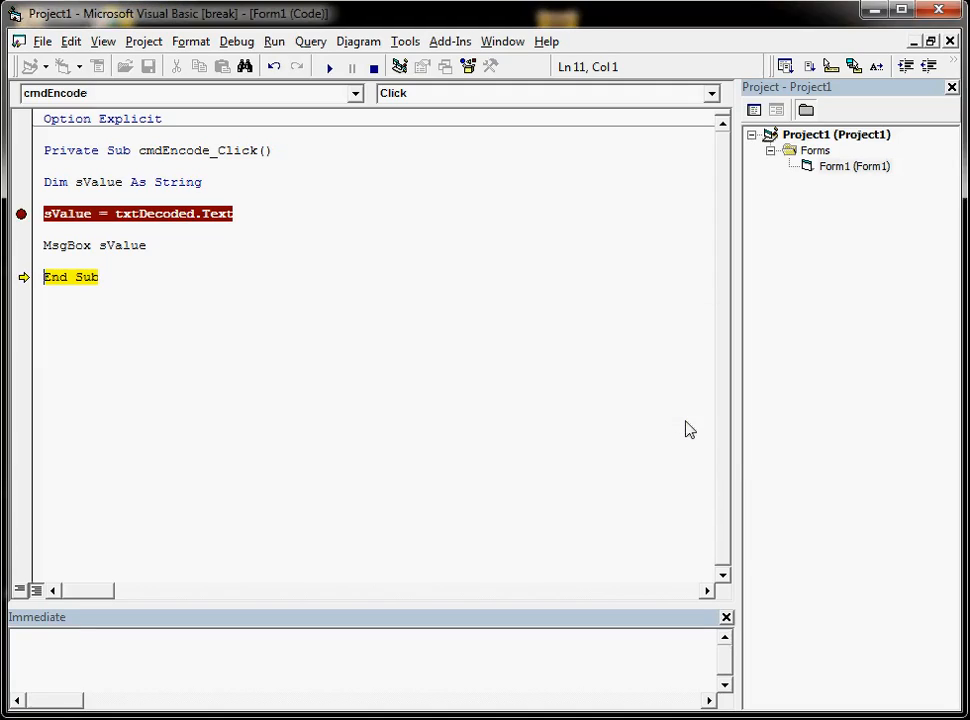
mouse_move(288, 323)
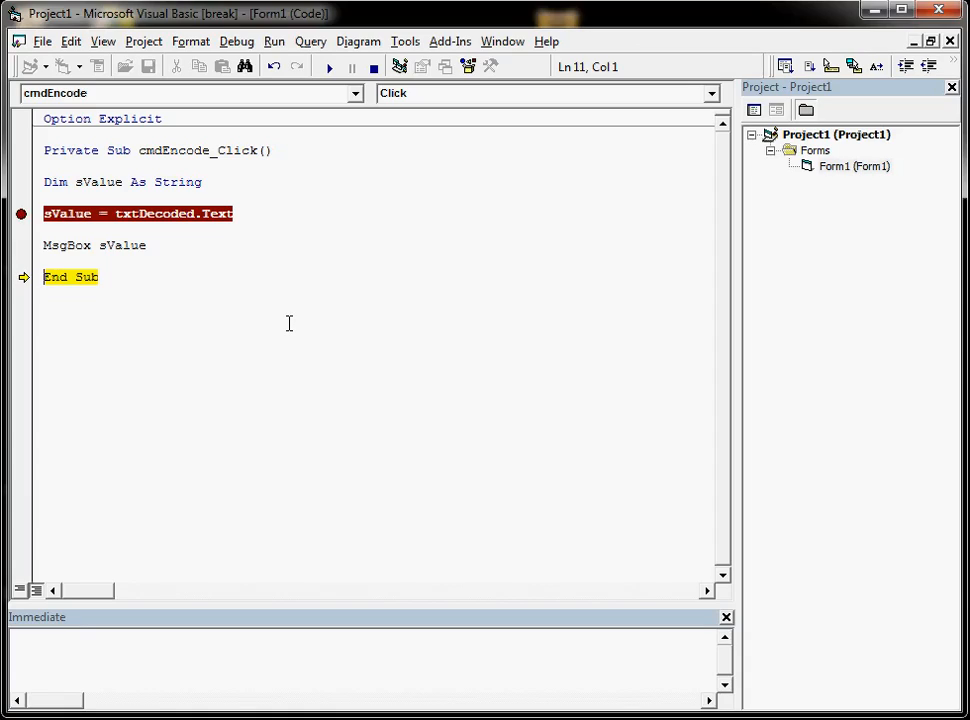
Step: Resume the form, enter 123, and click Encode to pause at the breakpoint
click(329, 66)
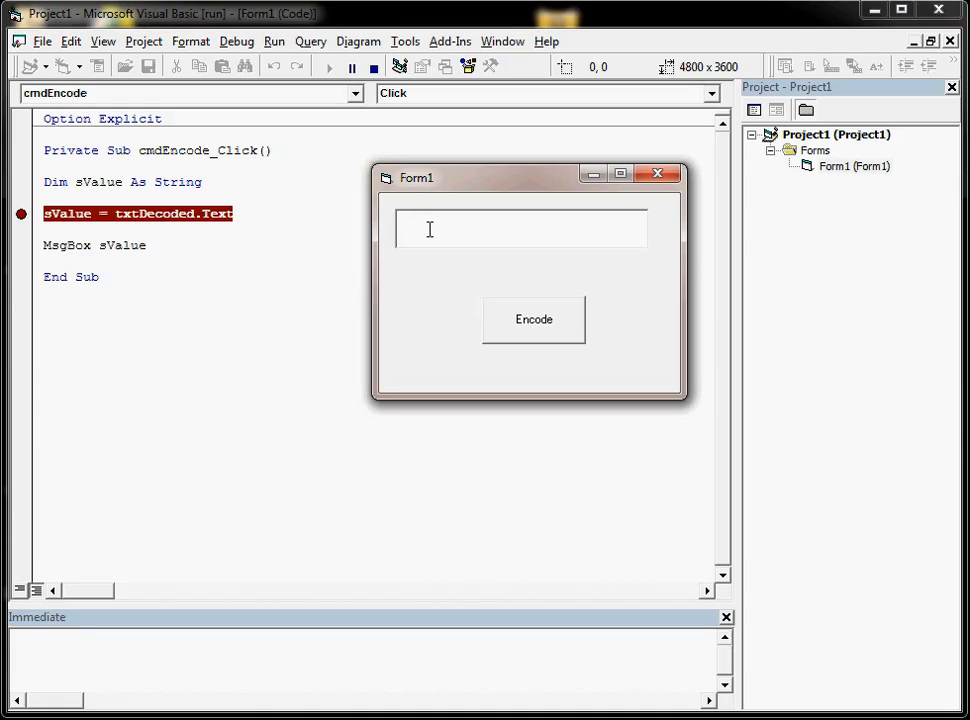
text(123)
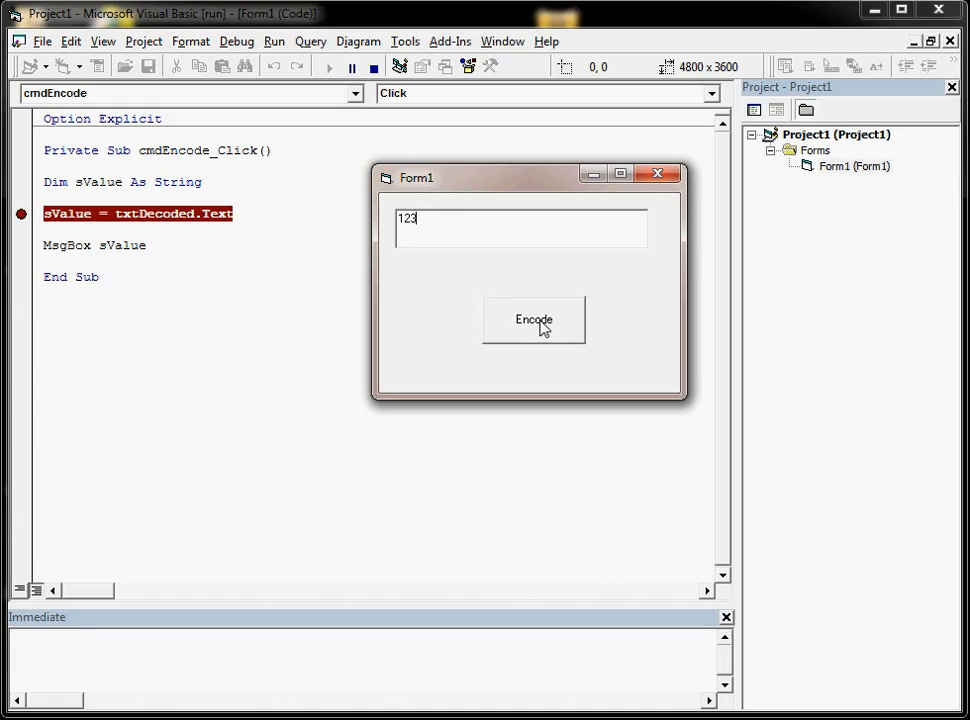
click(533, 319)
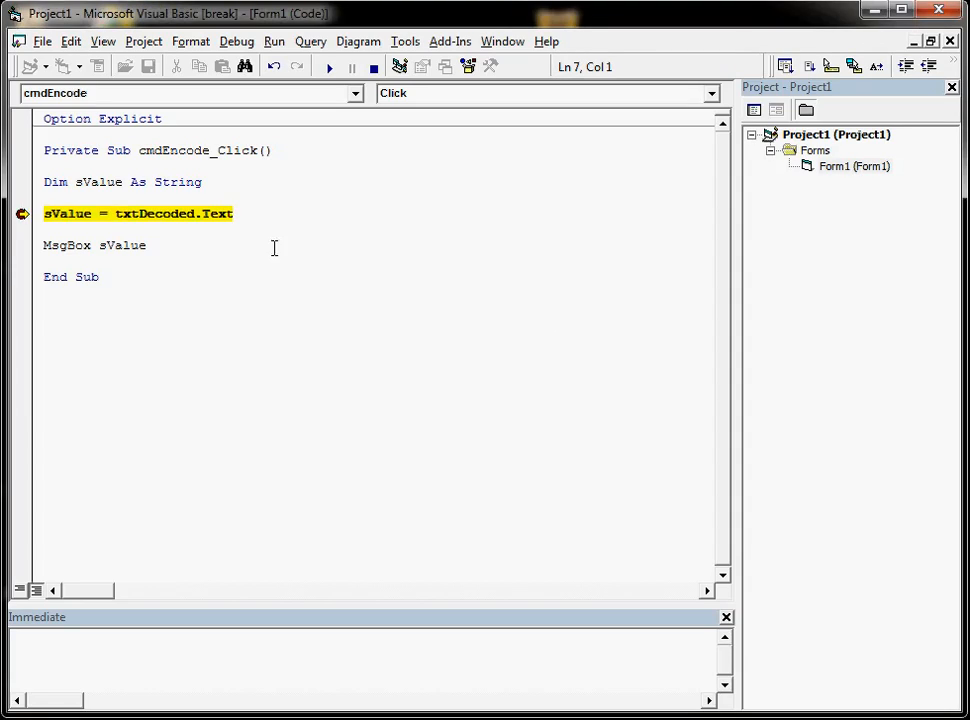
mouse_move(78, 213)
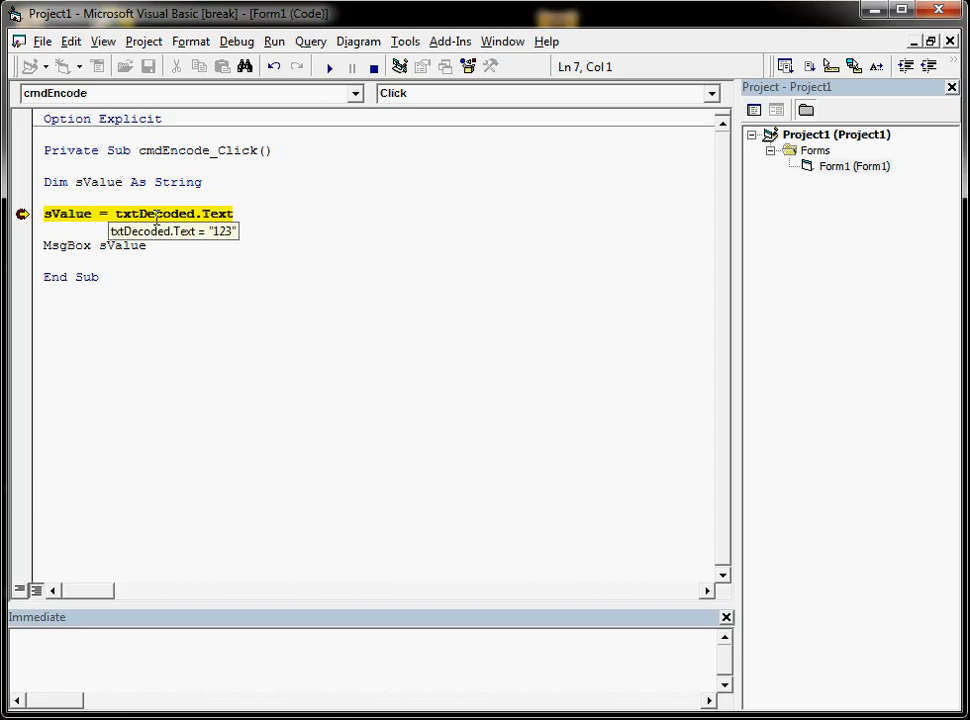
mouse_move(275, 239)
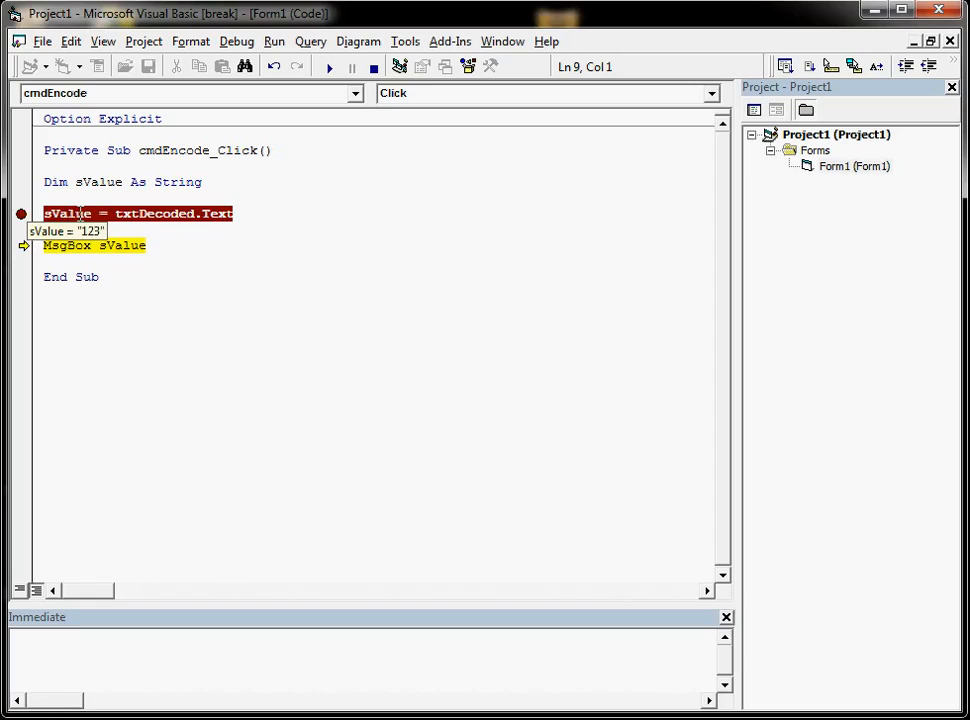
mouse_move(75, 213)
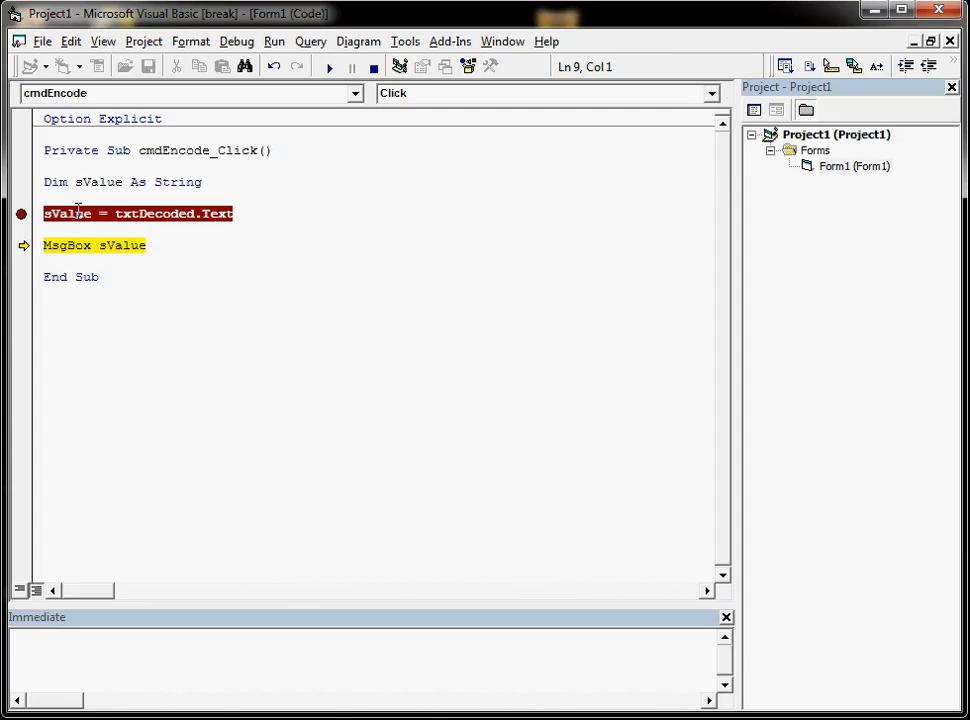
Step: Run the MsgBox line, dismiss the 123 message, and continue back to Form1
click(223, 218)
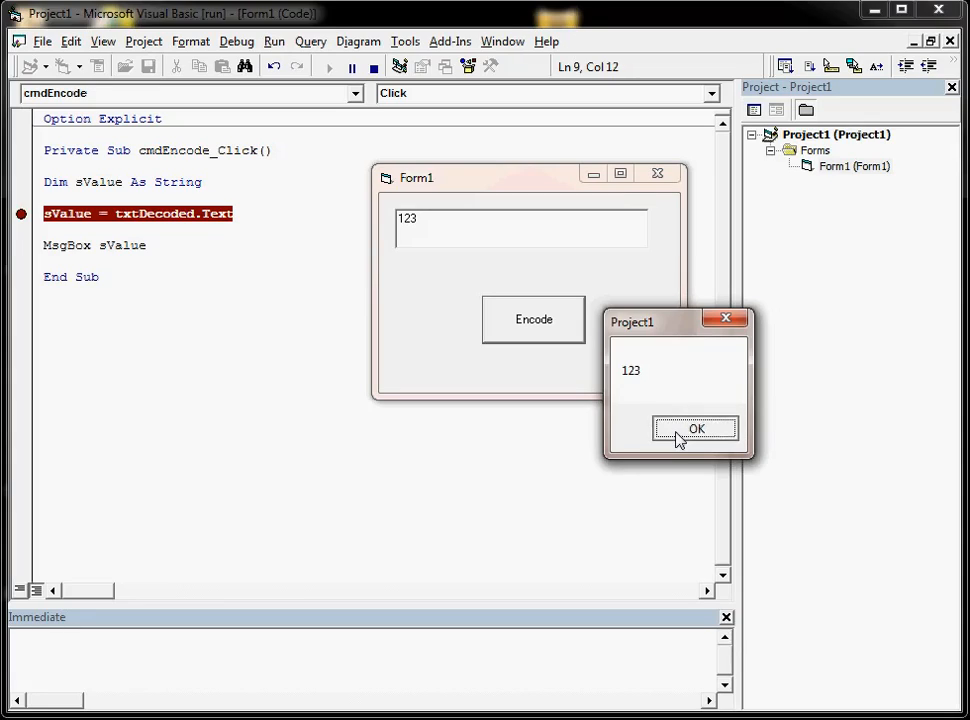
click(695, 428)
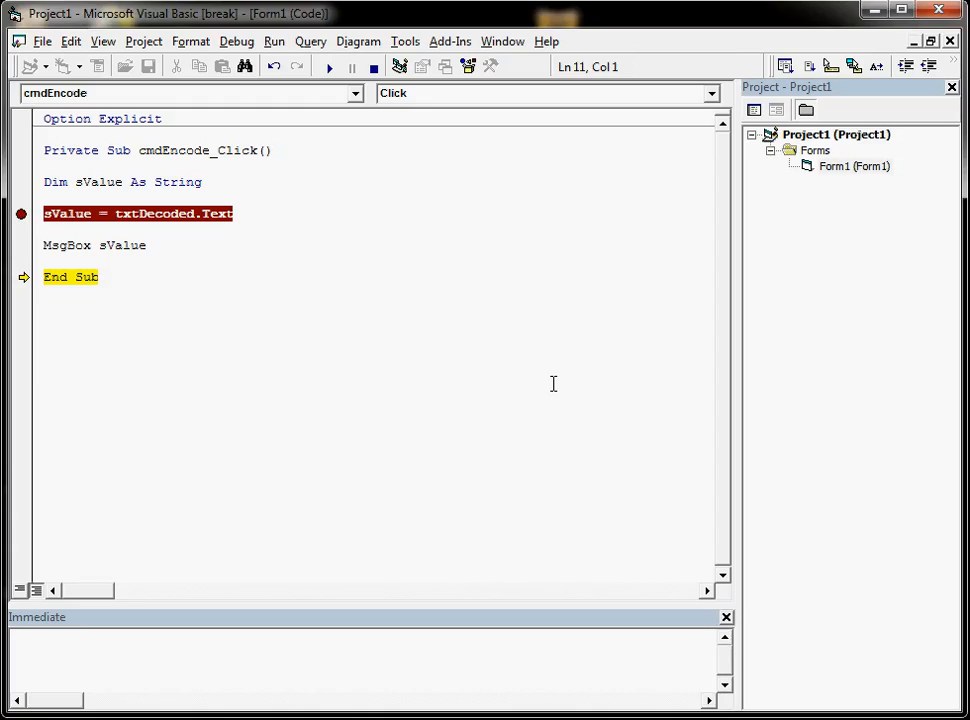
click(329, 66)
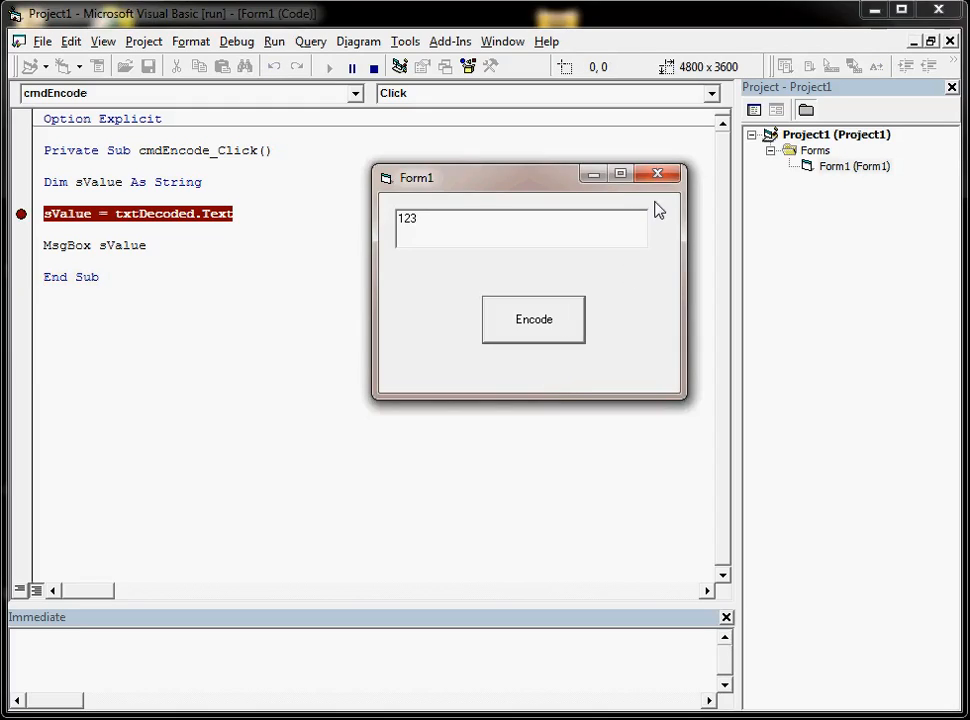
Step: Break on Encode, query ?svalue in the Immediate window showing 123, then end the program
click(533, 319)
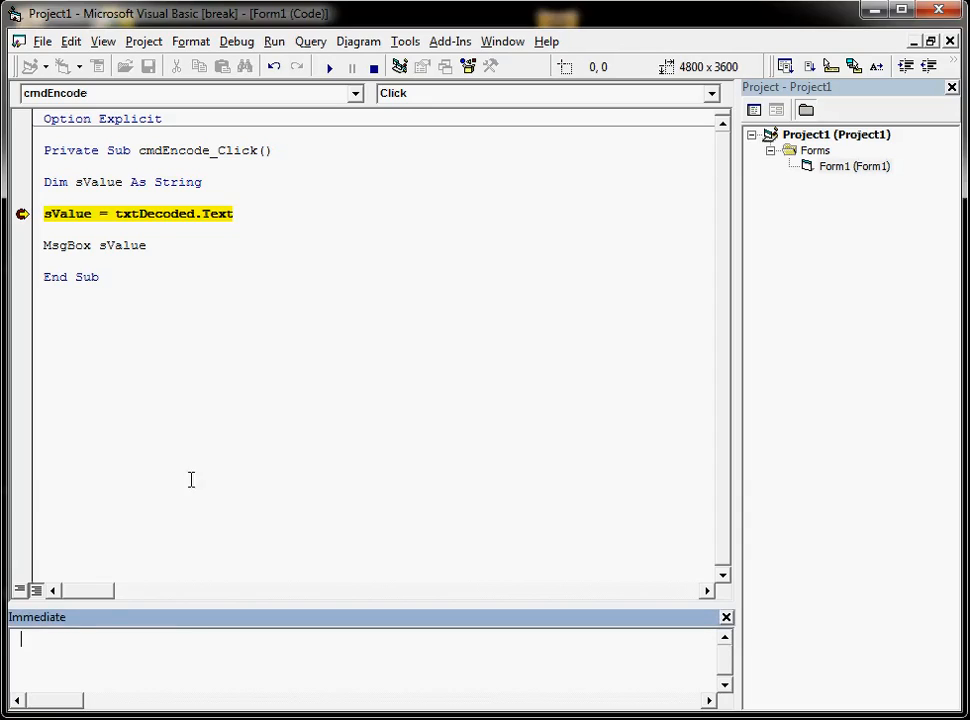
mouse_move(152, 213)
text(?)
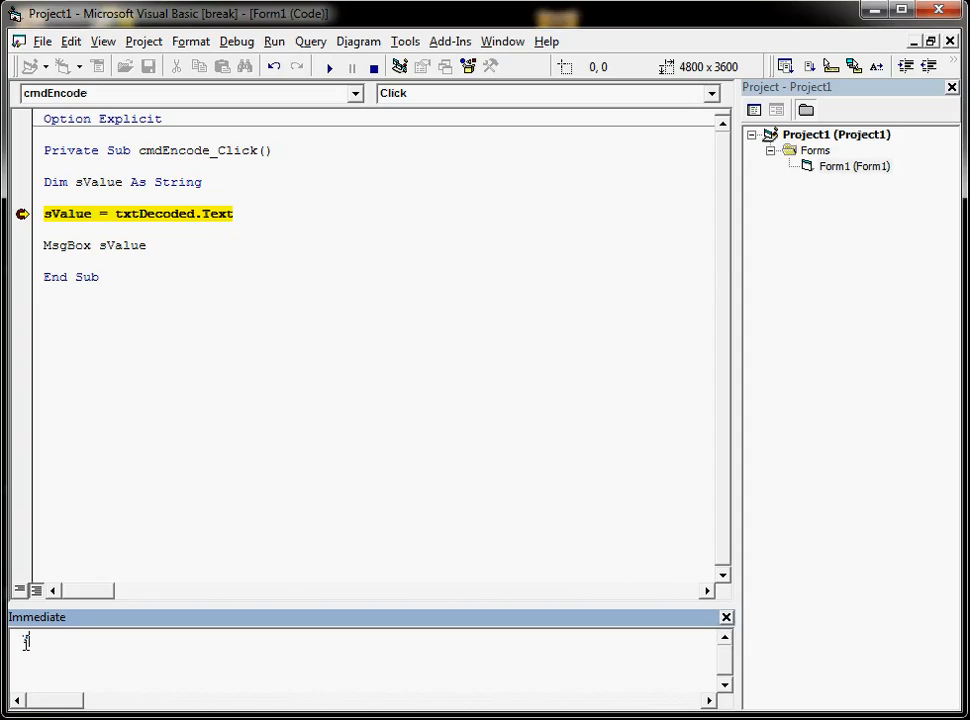
text(svalue)
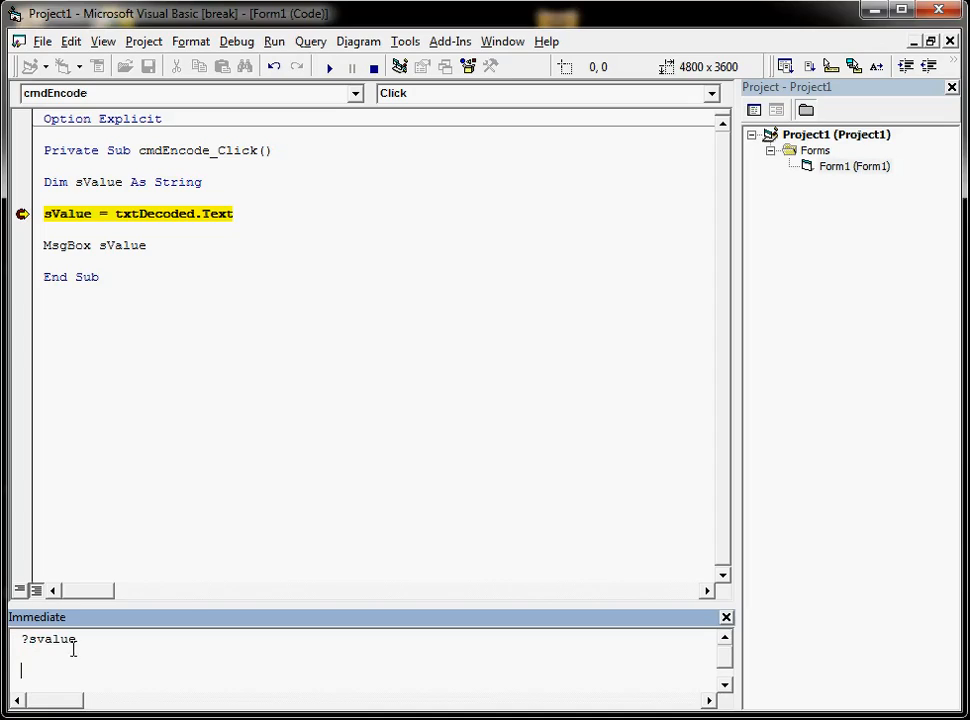
key(F8)
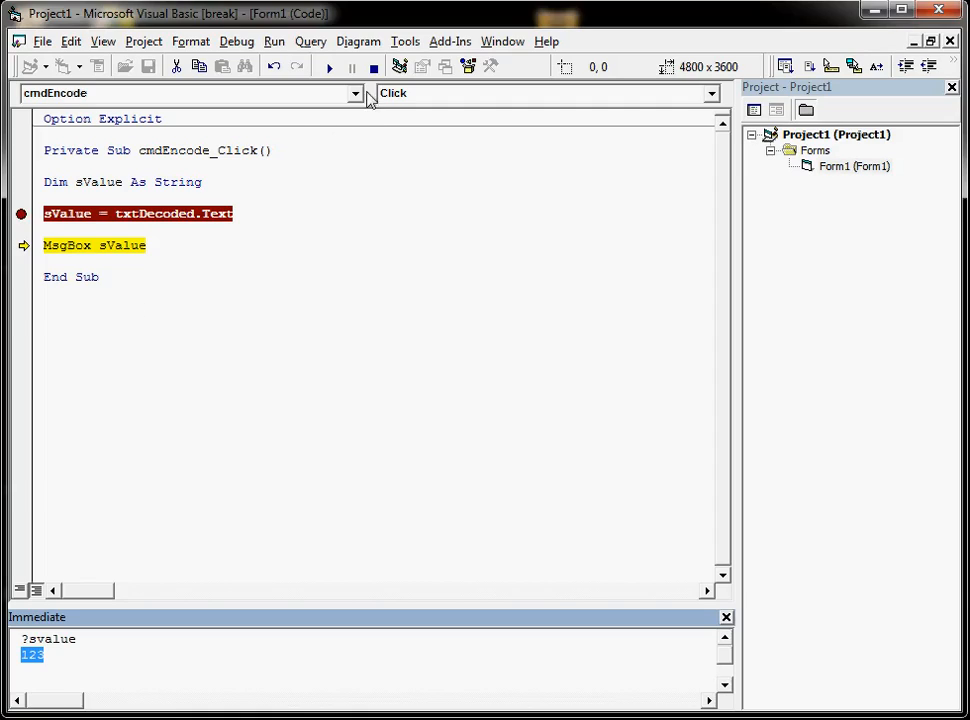
click(373, 66)
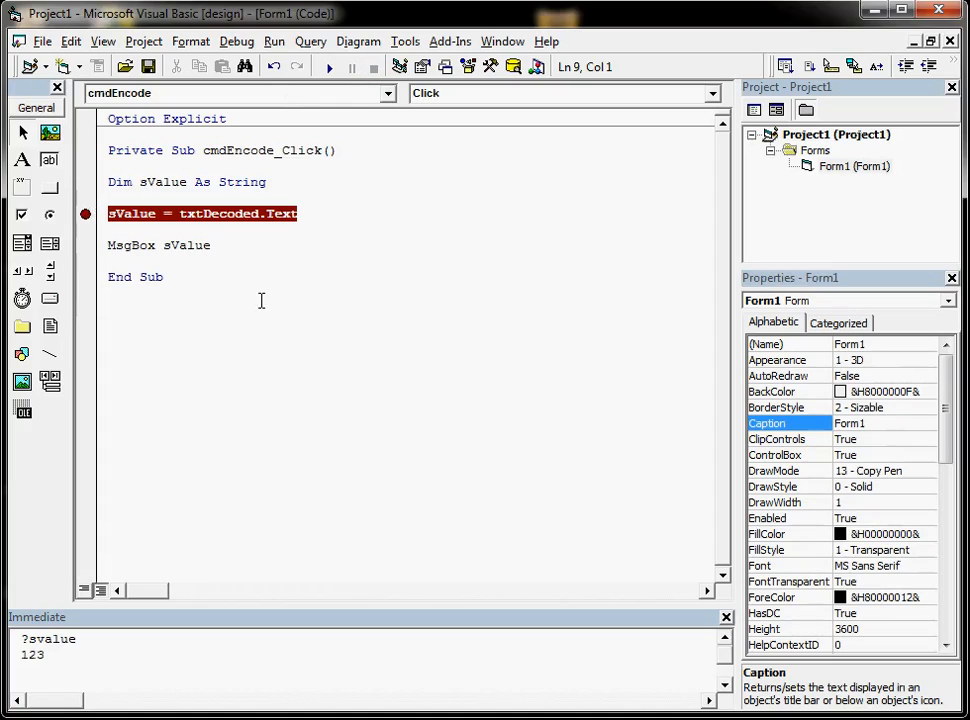
click(237, 41)
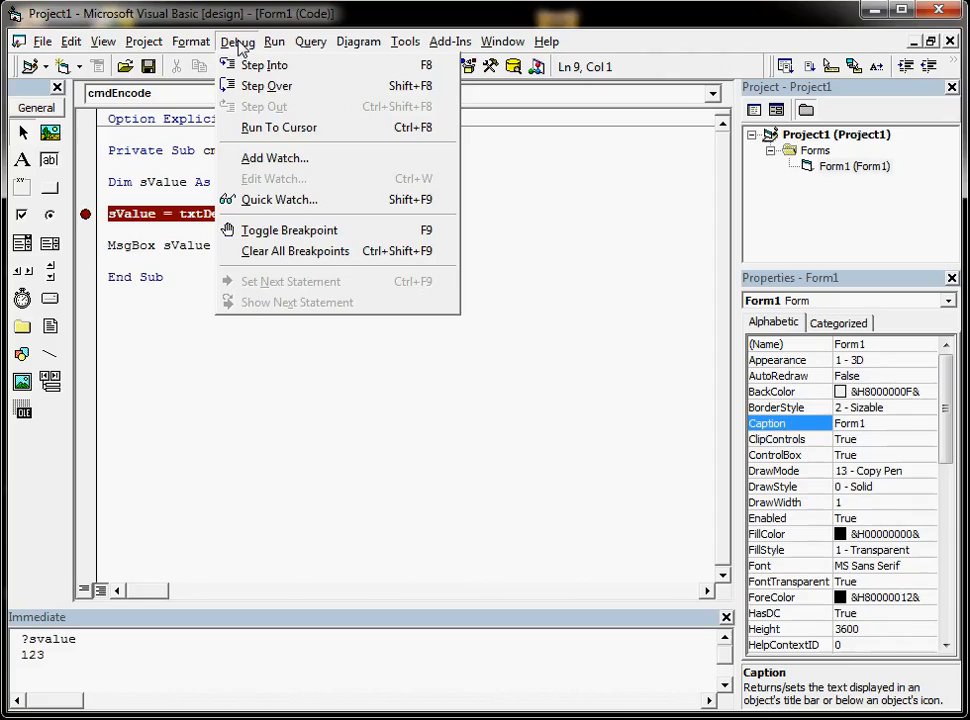
mouse_move(290, 251)
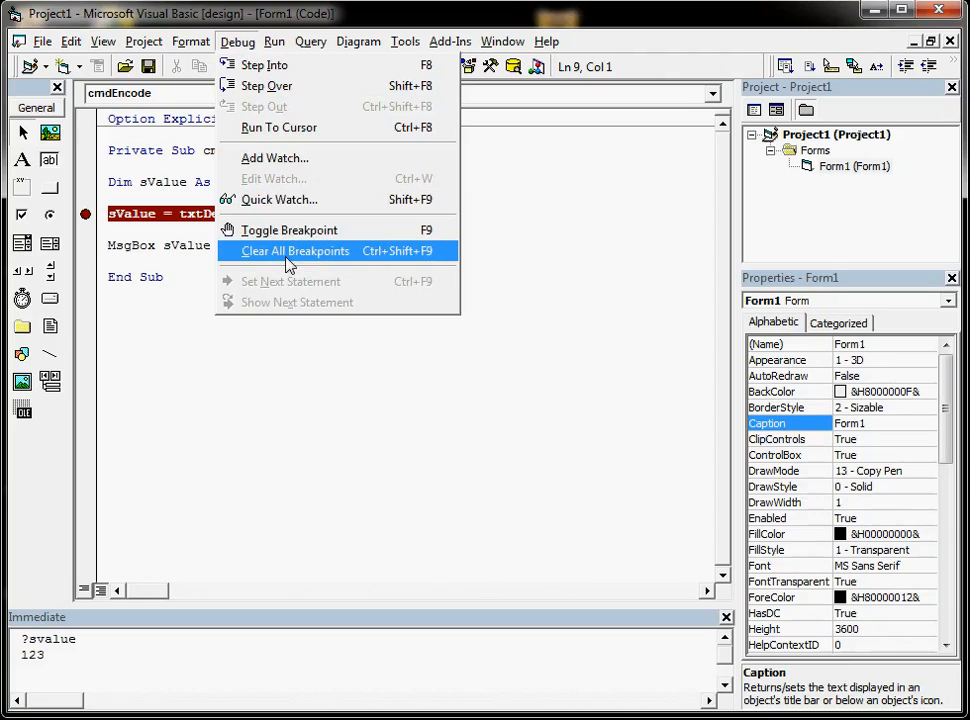